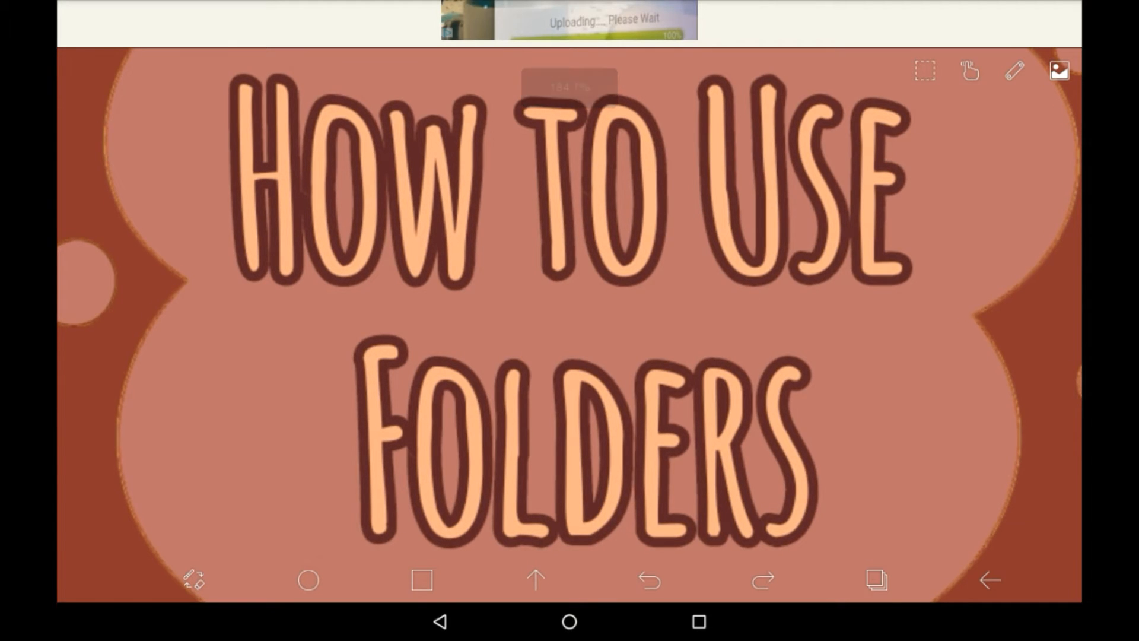
- Leave the 'How to Use Folders' title card for the blank white canvas
click(1059, 71)
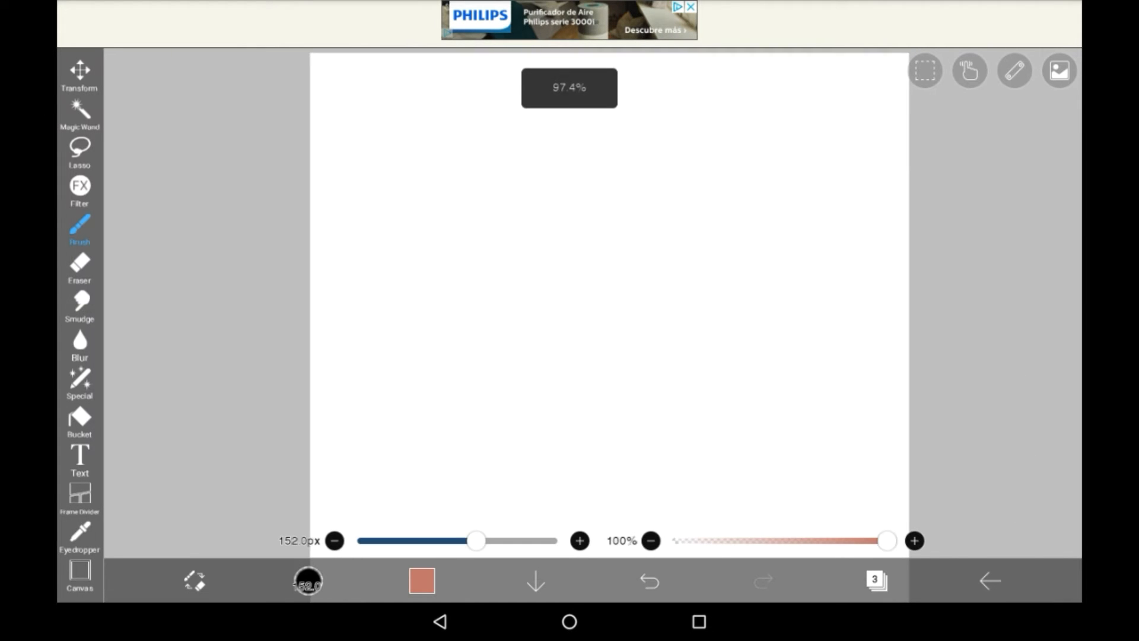
- Show the layer list with the three scribble layers and the Add Folder option
click(876, 581)
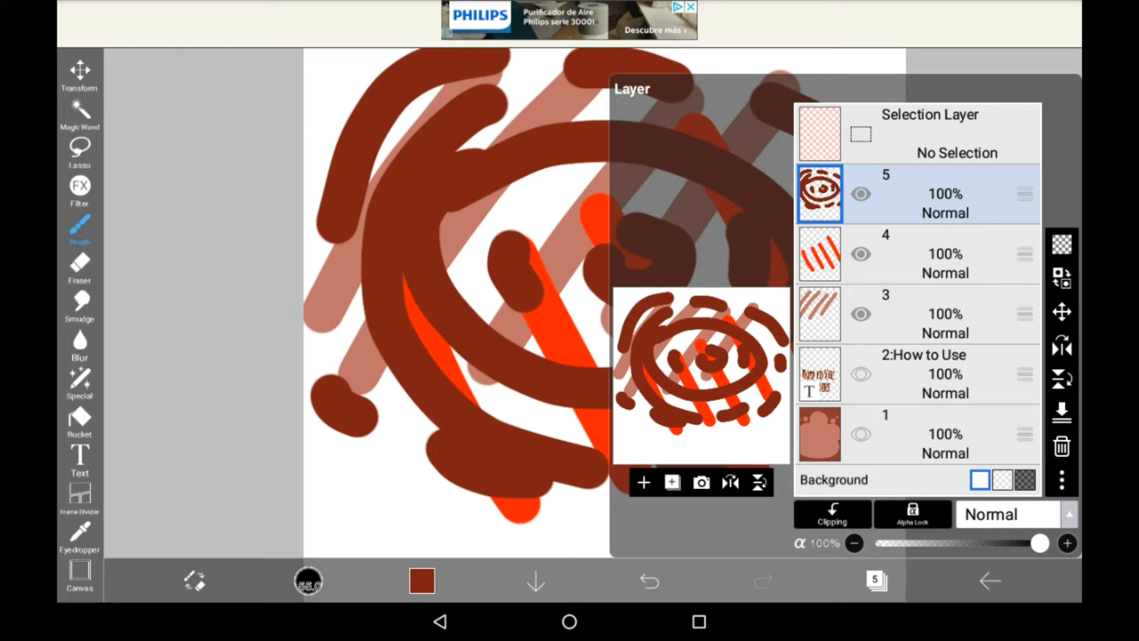
click(642, 482)
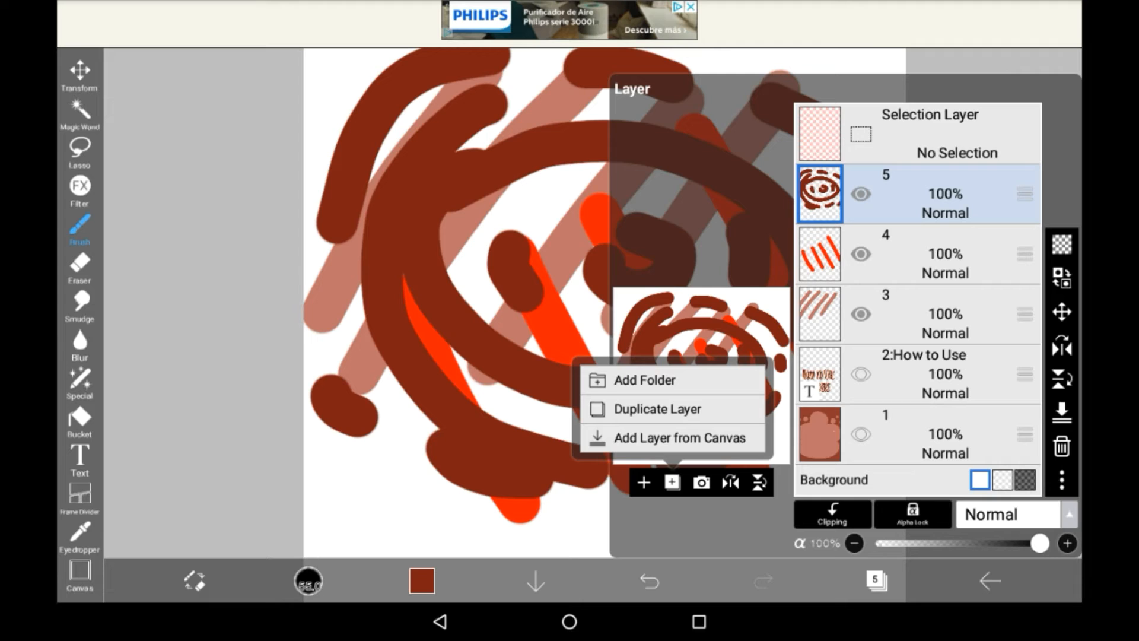
- Add a Folder atop the layer stack and move layer 5 into it
click(642, 379)
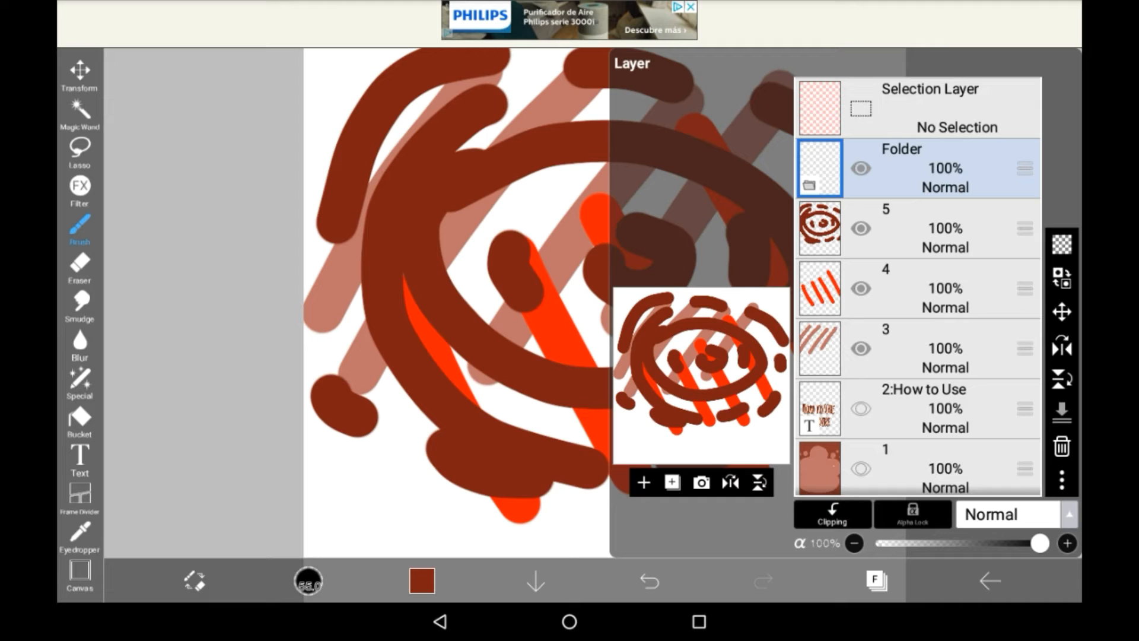
click(929, 228)
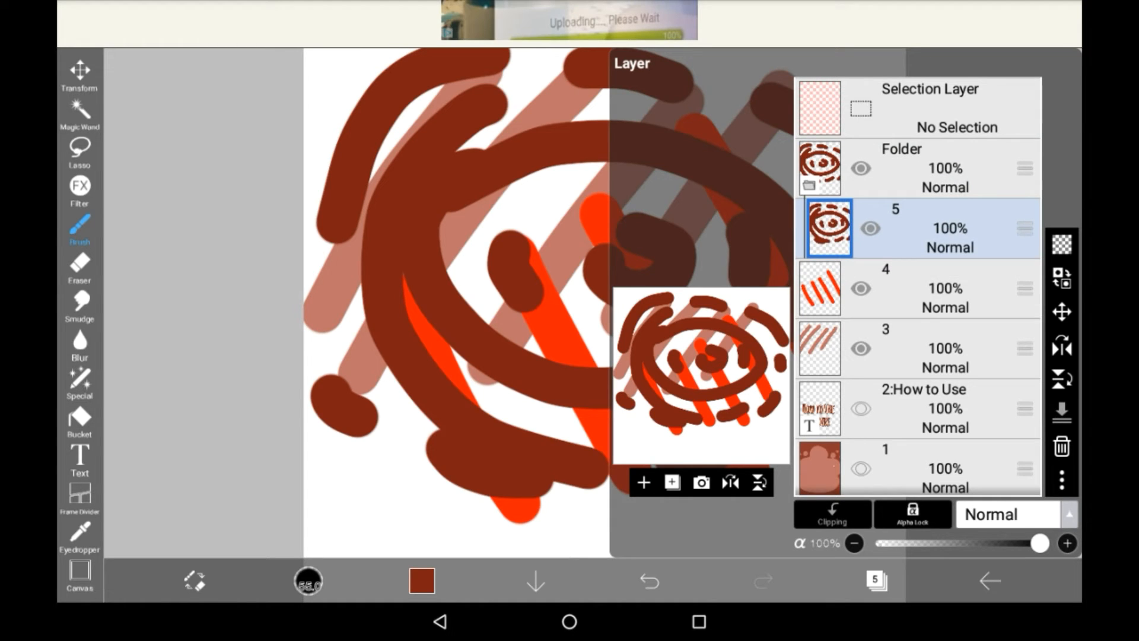
- Move layers 4 and 3 into the Folder, restore their order, and select the Folder
click(938, 289)
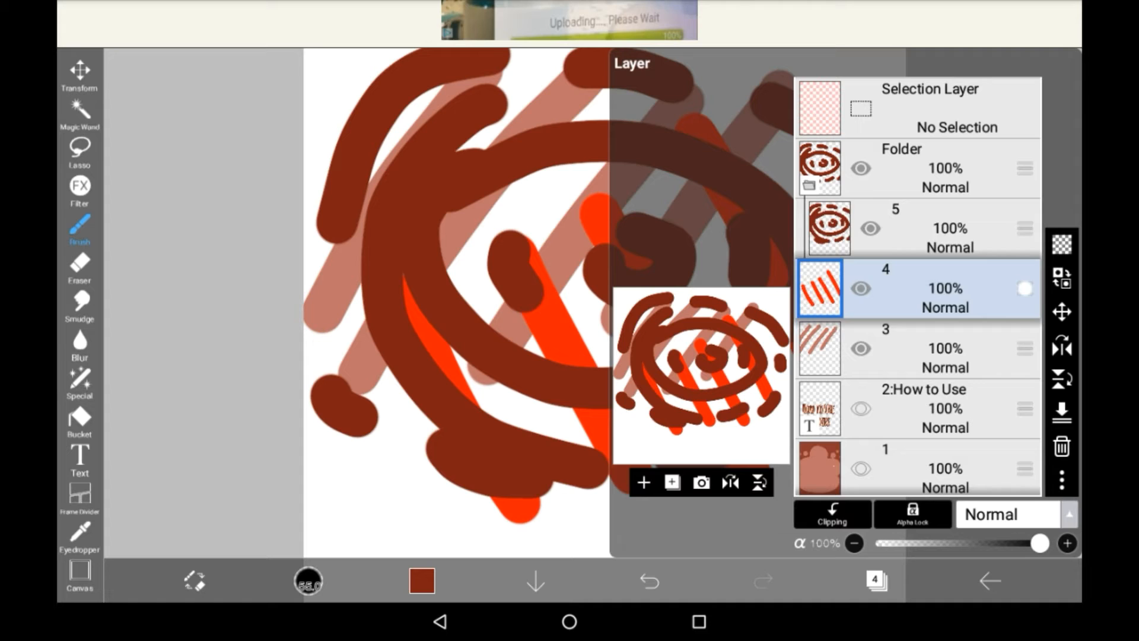
click(938, 228)
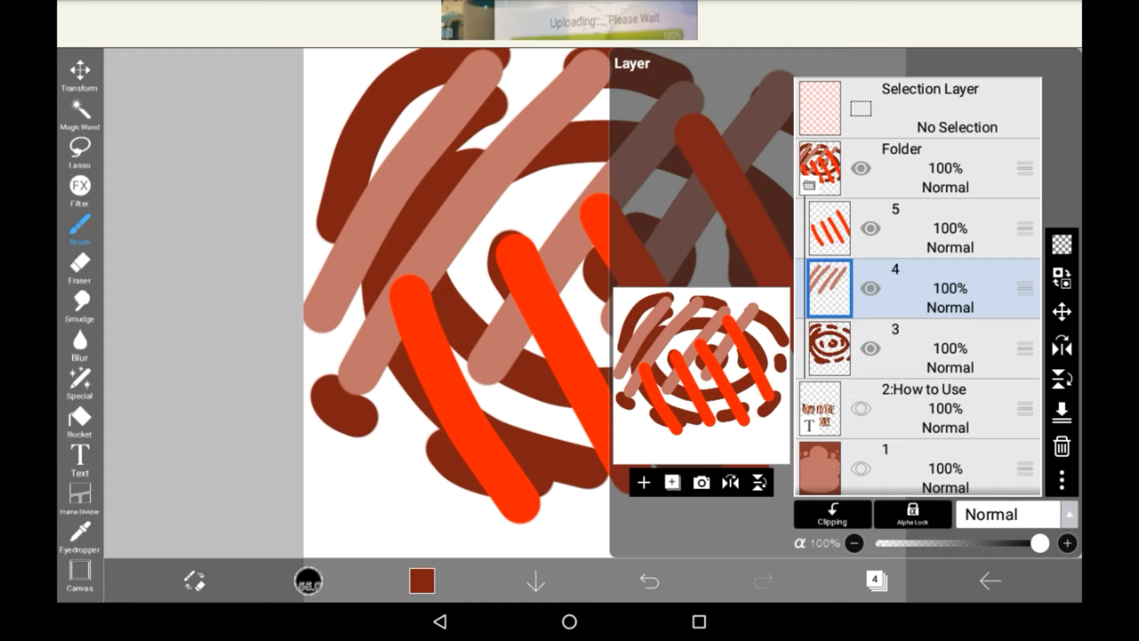
click(828, 227)
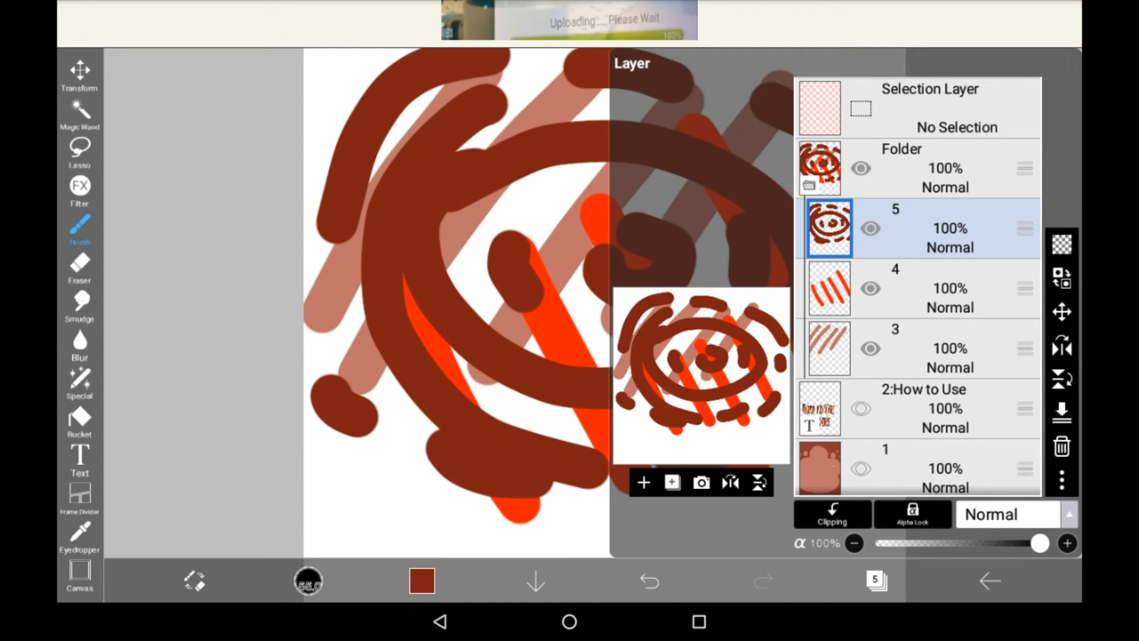
click(870, 228)
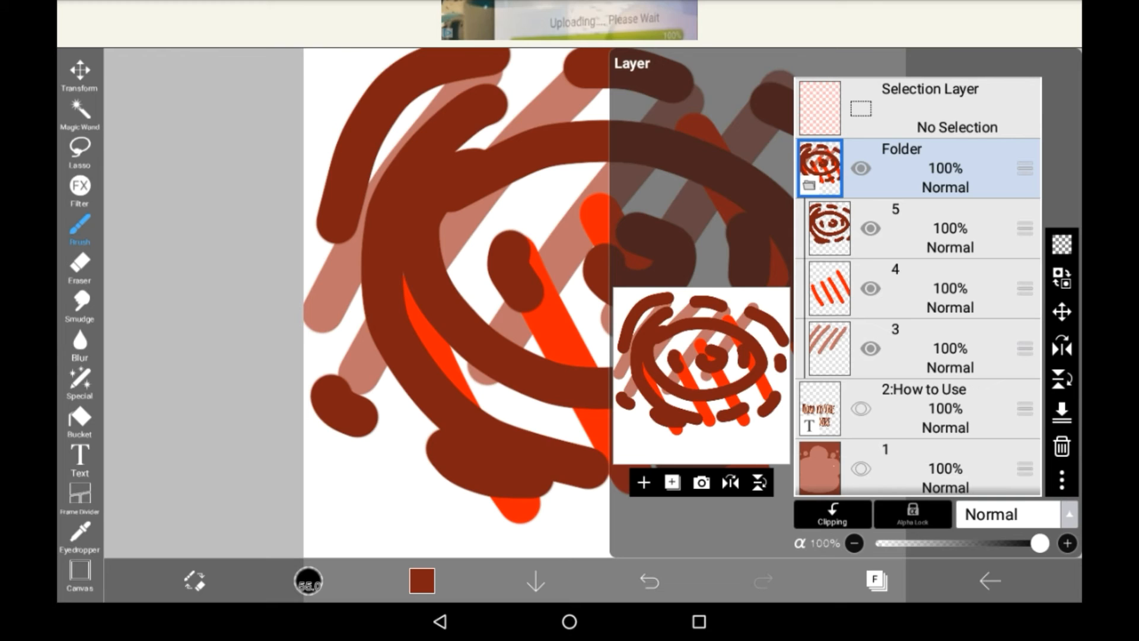
- Change the Folder's blend mode from Normal to Multiply
click(1011, 514)
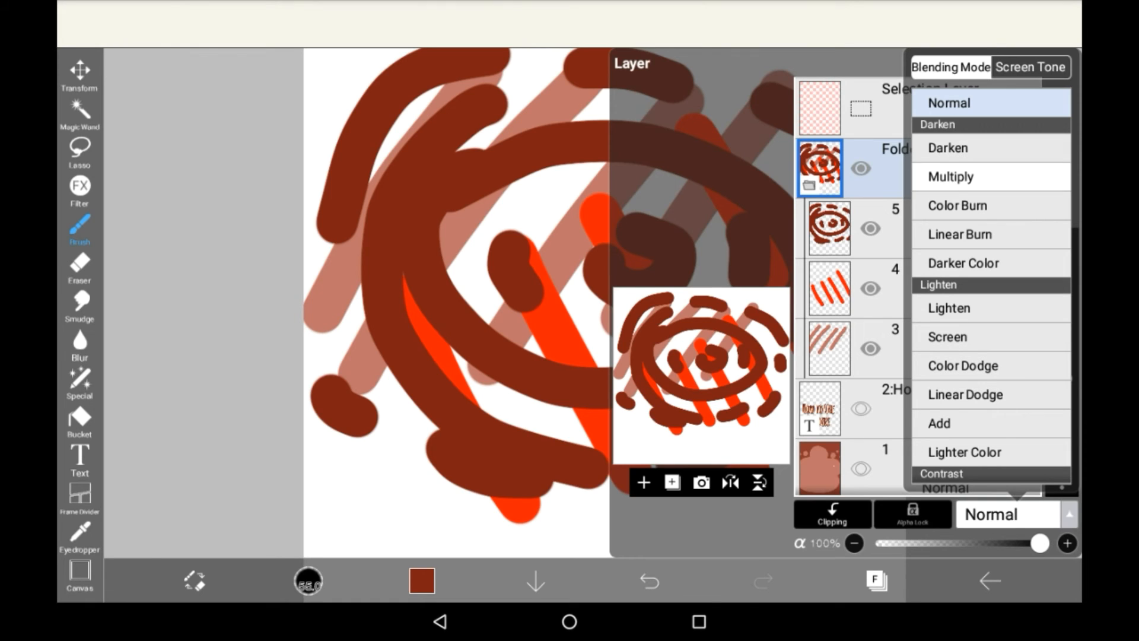
click(951, 177)
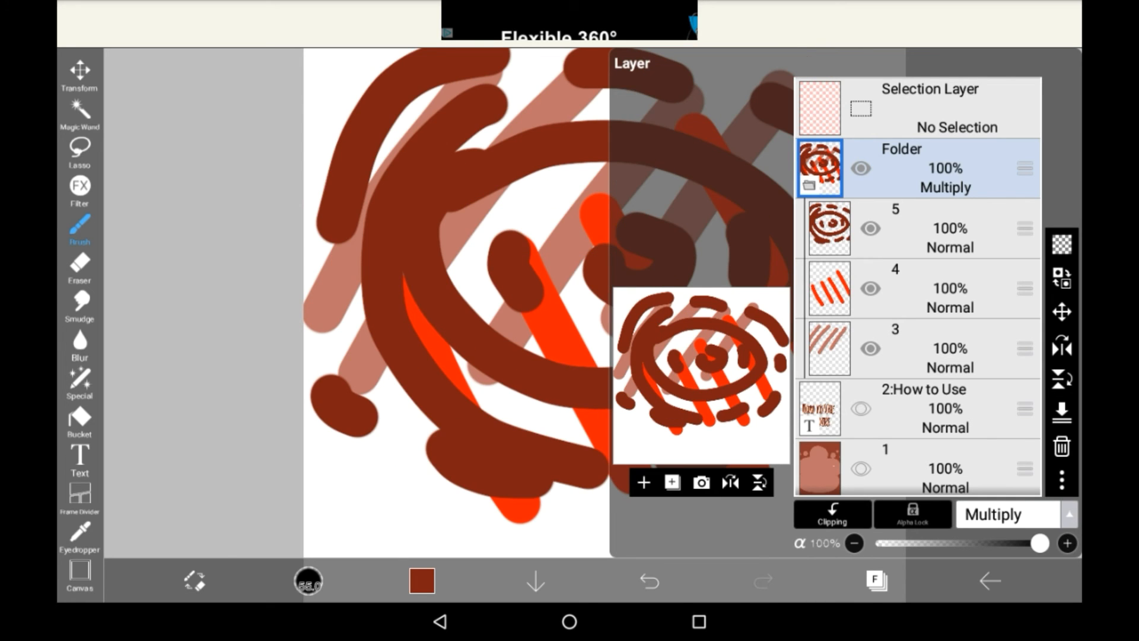
click(1062, 312)
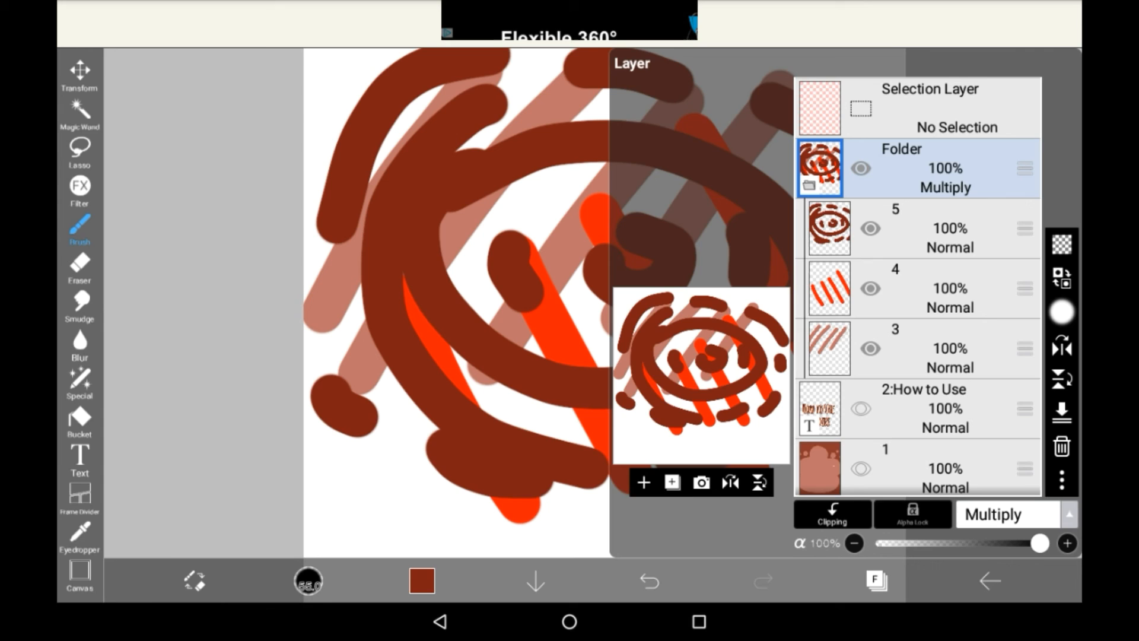
click(79, 73)
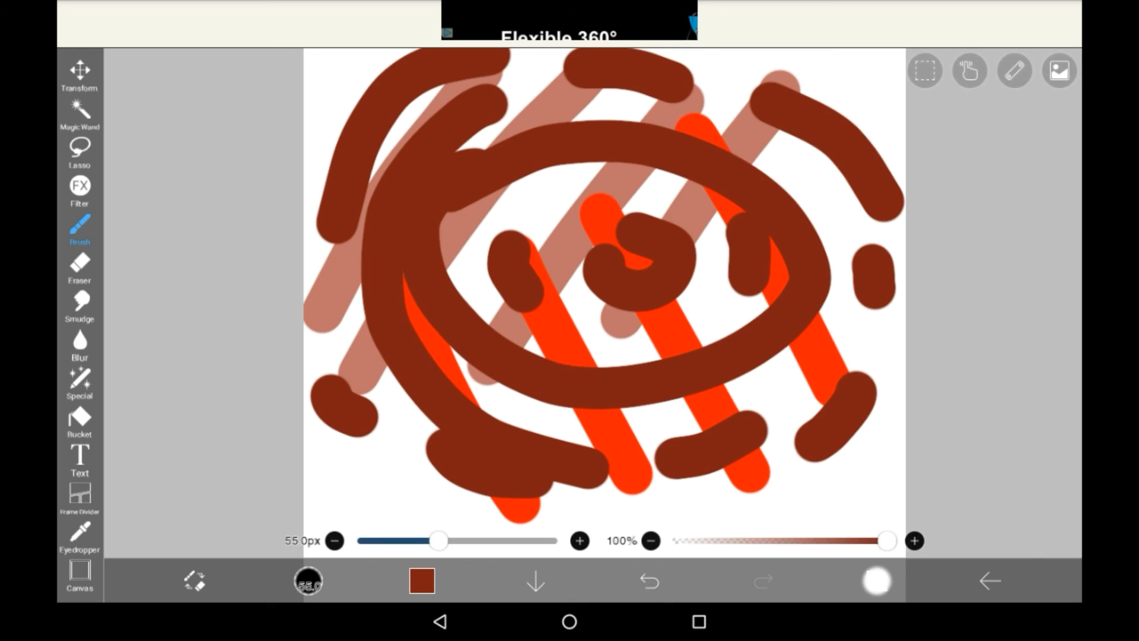
click(1059, 71)
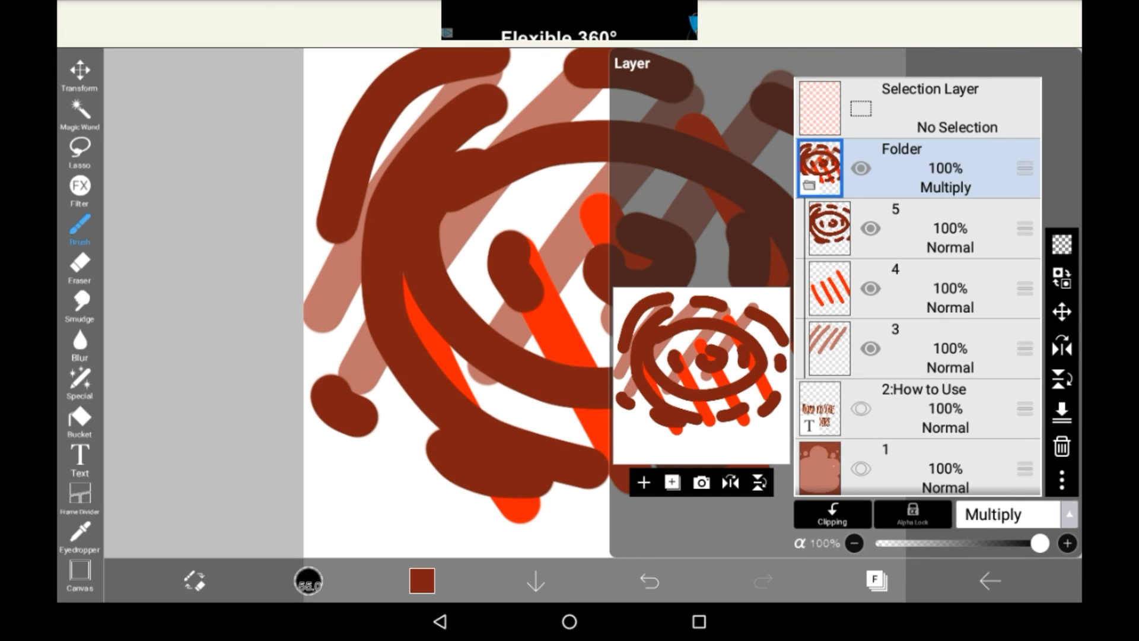